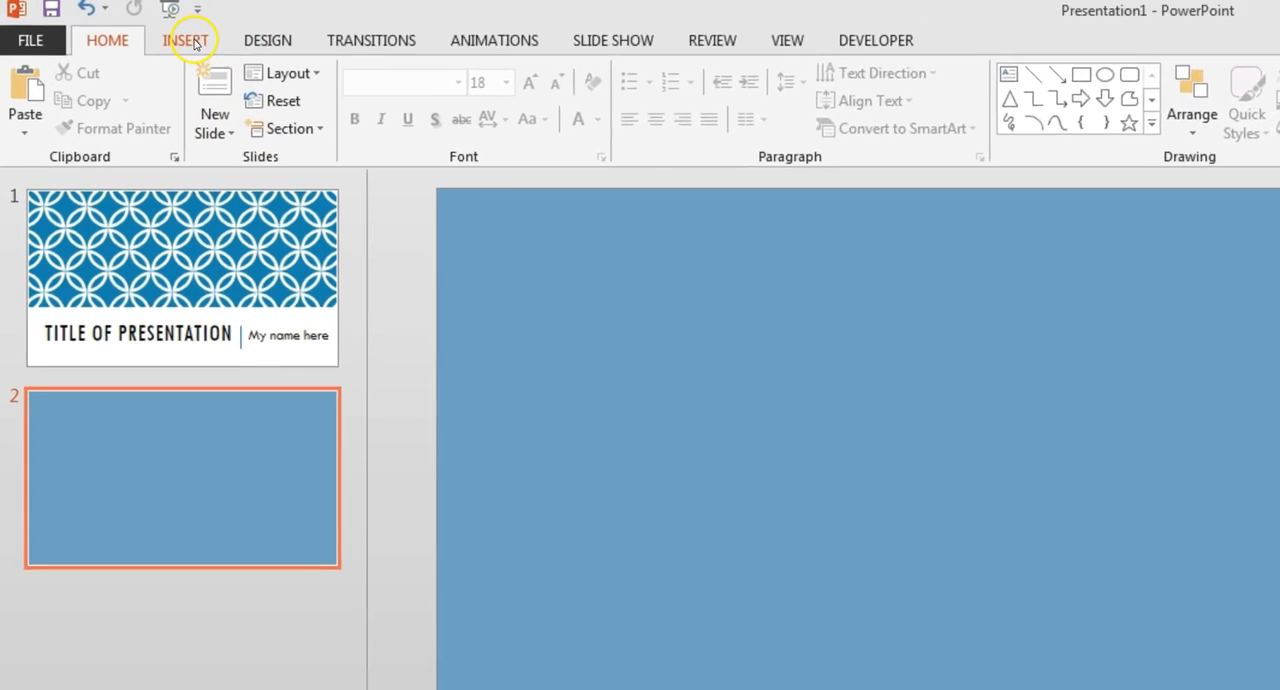
# Draw a text box on slide 2 and type 'My first text box'.
pyautogui.click(186, 40)
pyautogui.write('My first text box')
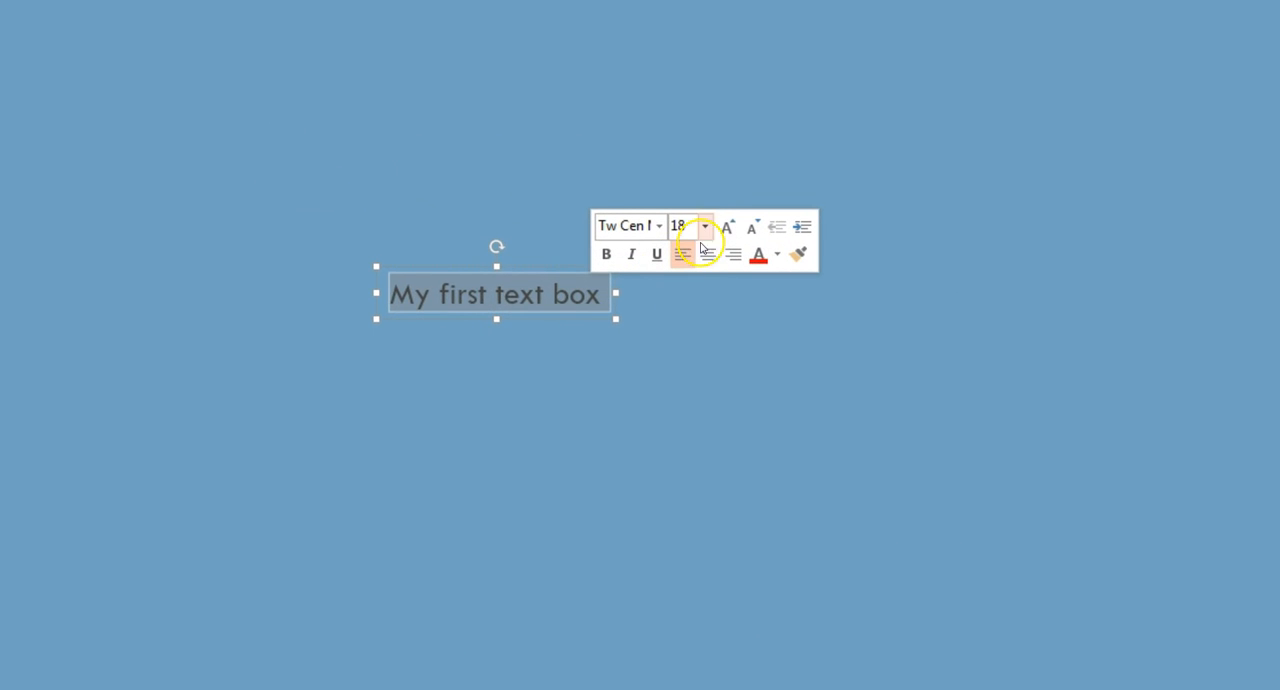
# Set the 'My first text box' text to font size 44 from the mini toolbar.
pyautogui.click(704, 226)
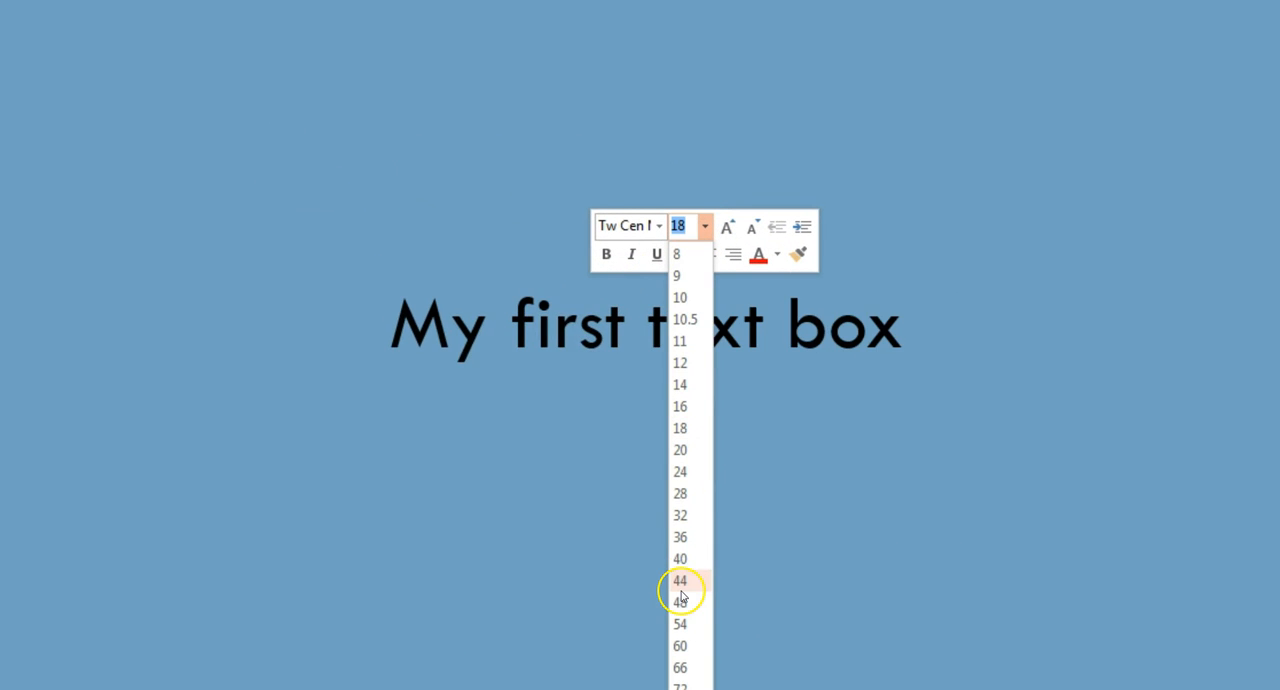
pyautogui.click(680, 580)
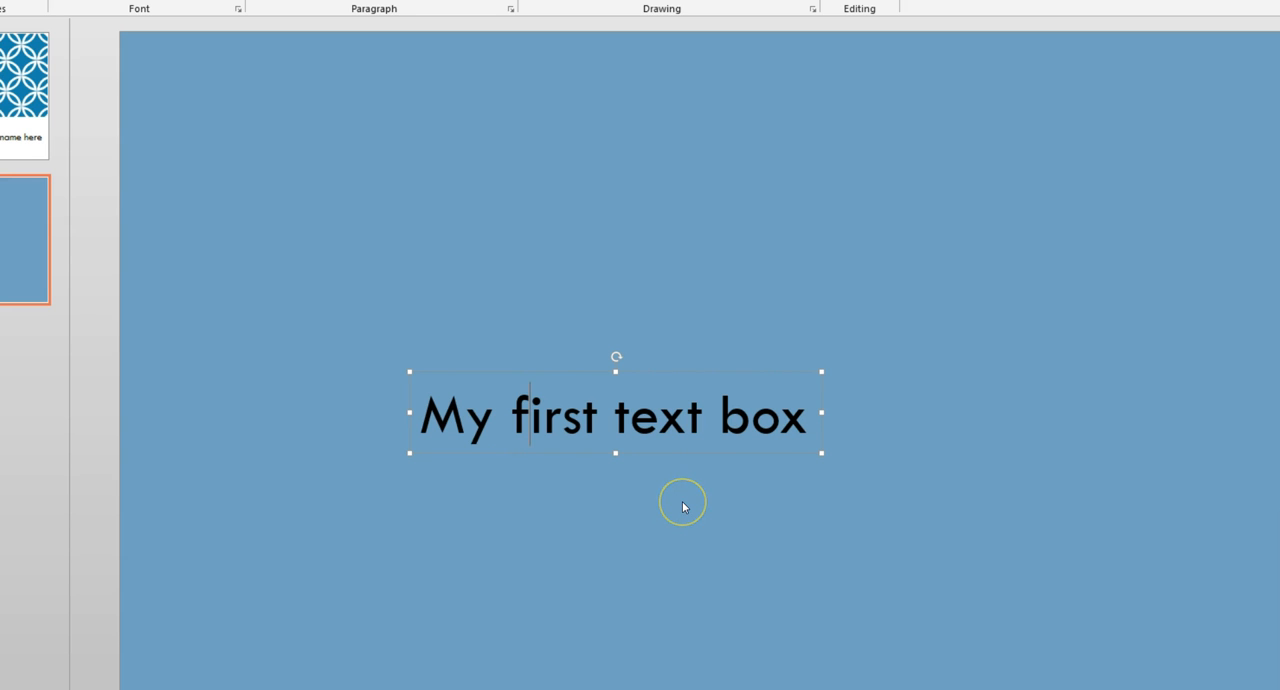
pyautogui.moveTo(678, 504)
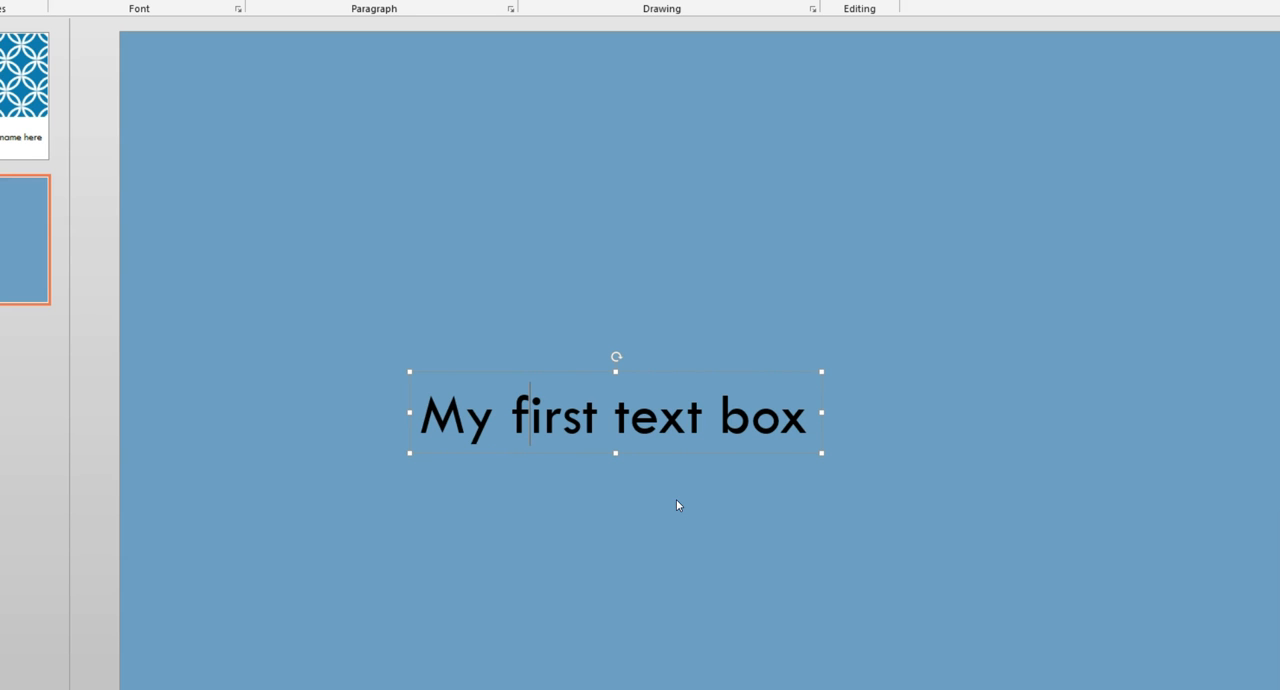
pyautogui.moveTo(822, 372)
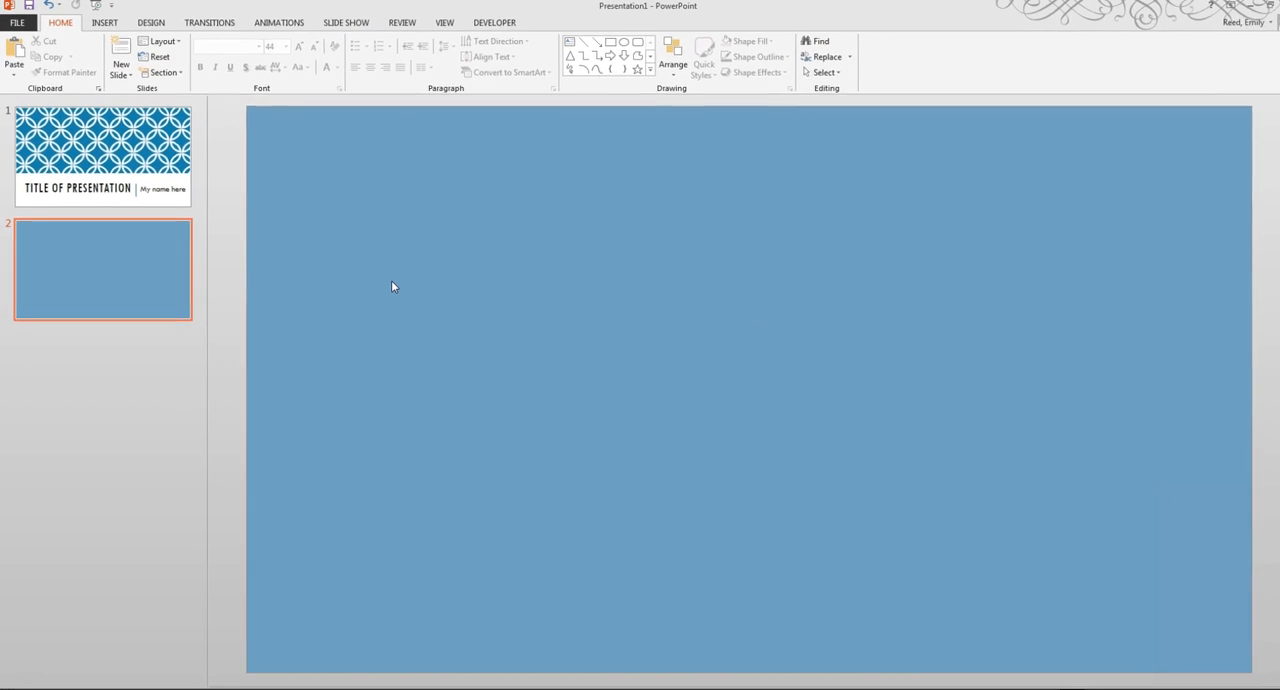
# Insert the Chrysanthemum photo from the Pictures library's Sample Pictures onto slide 2.
pyautogui.click(104, 22)
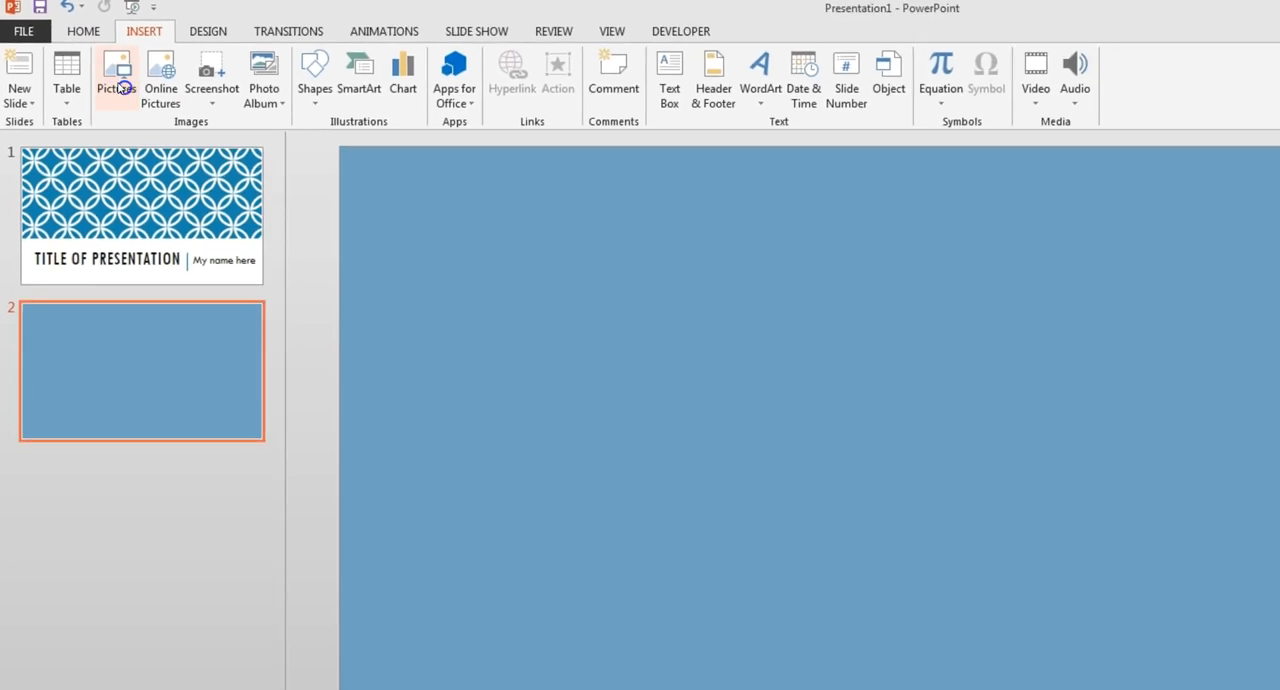
pyautogui.click(116, 76)
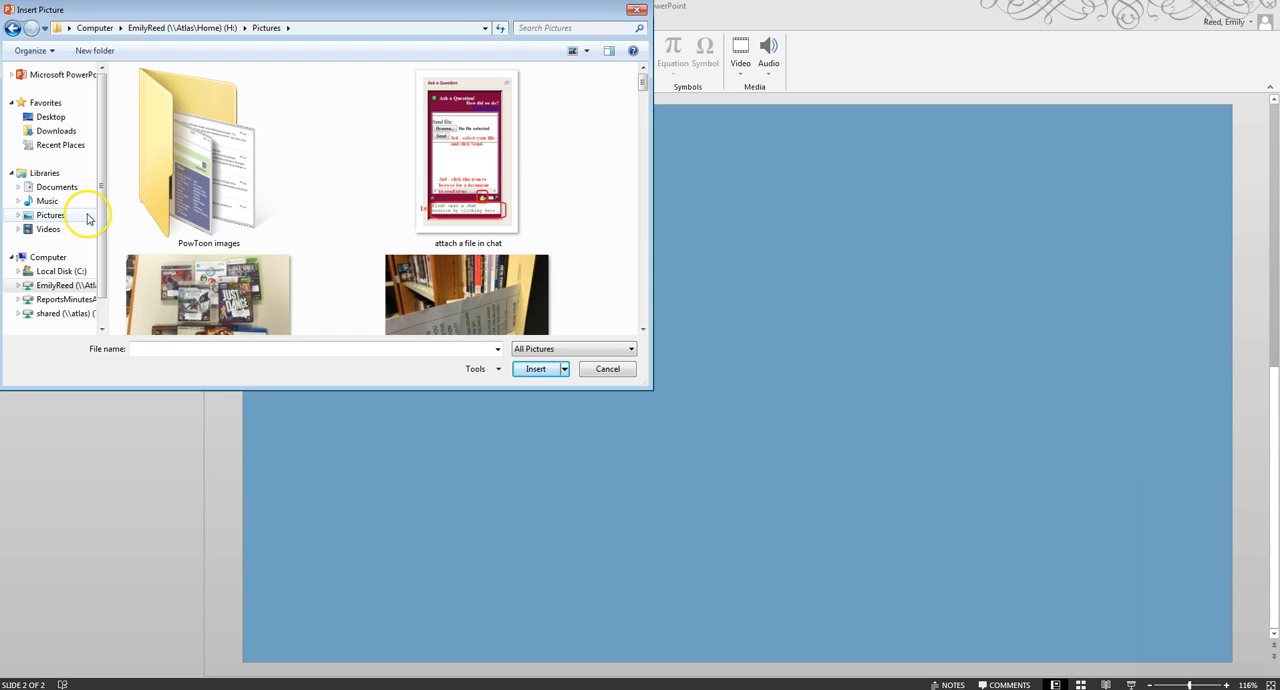
pyautogui.click(50, 216)
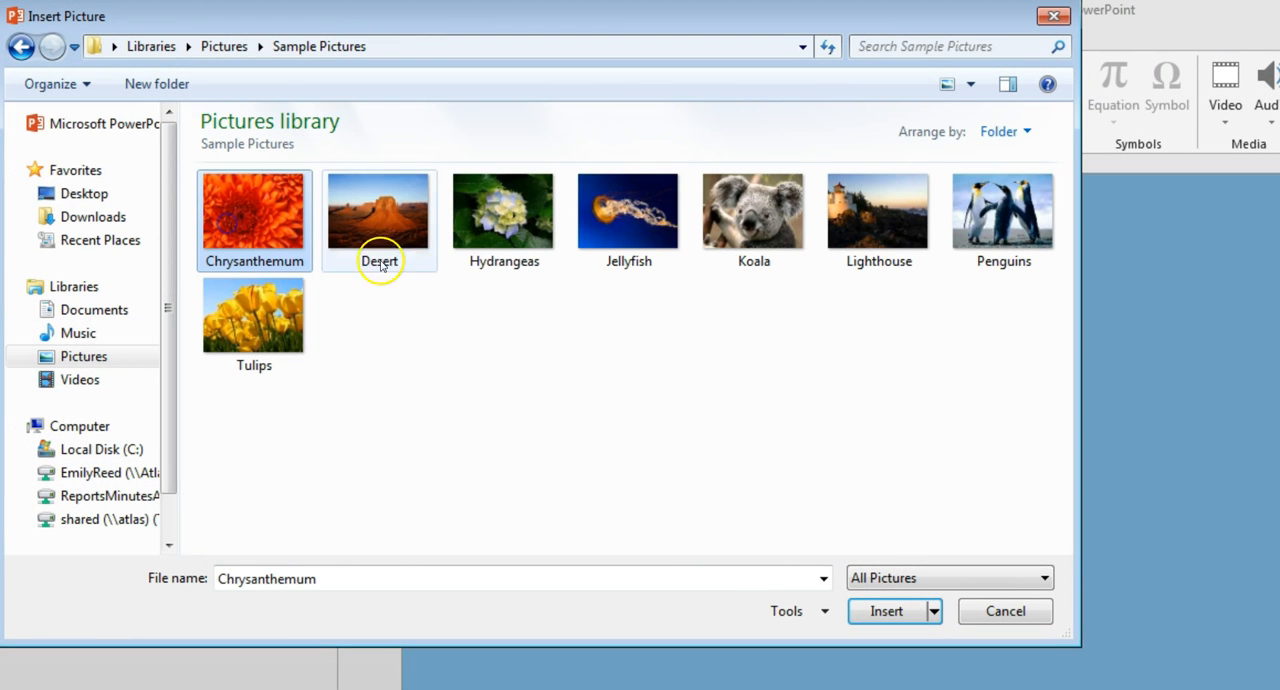
pyautogui.click(886, 612)
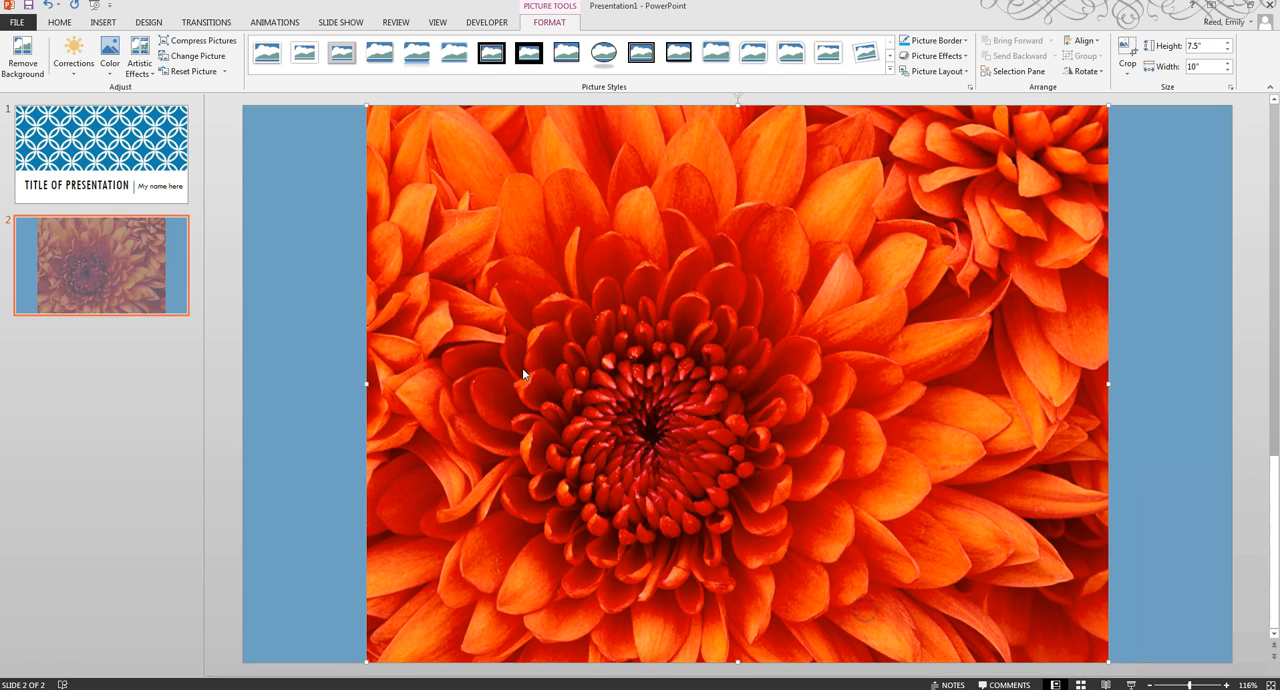